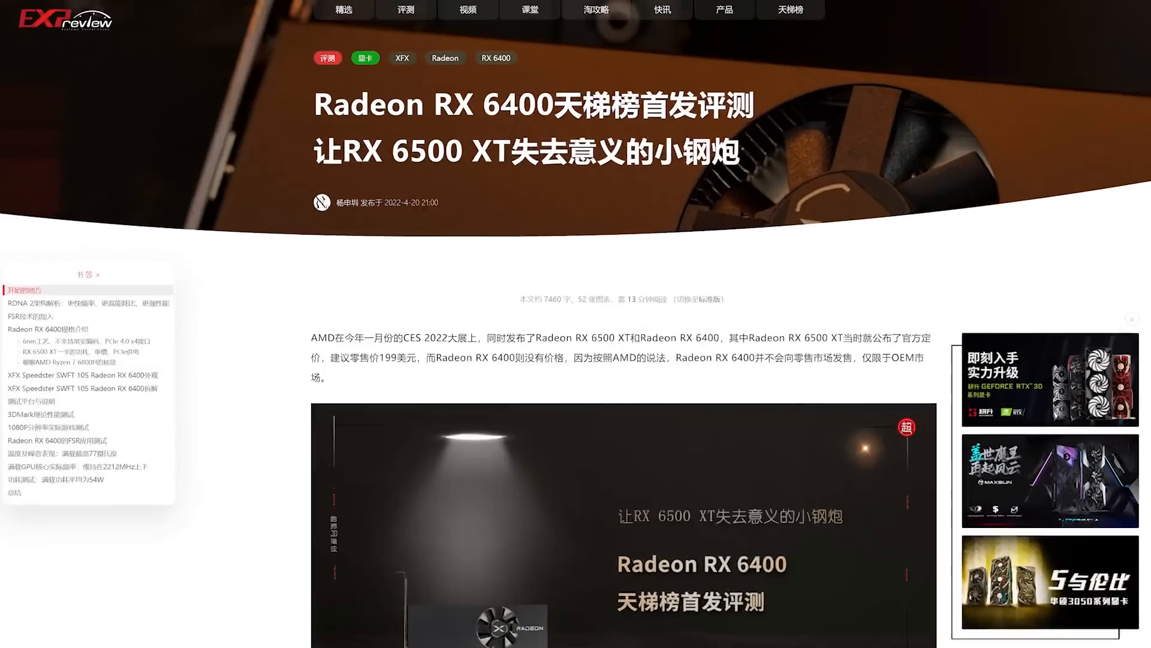
Scroll the RX 6400 review down to the FireStrike Extreme, FireStrike Ultra and Time Spy charts
{"action": "scroll", "scroll_direction": "down", "scroll_amount": 3}
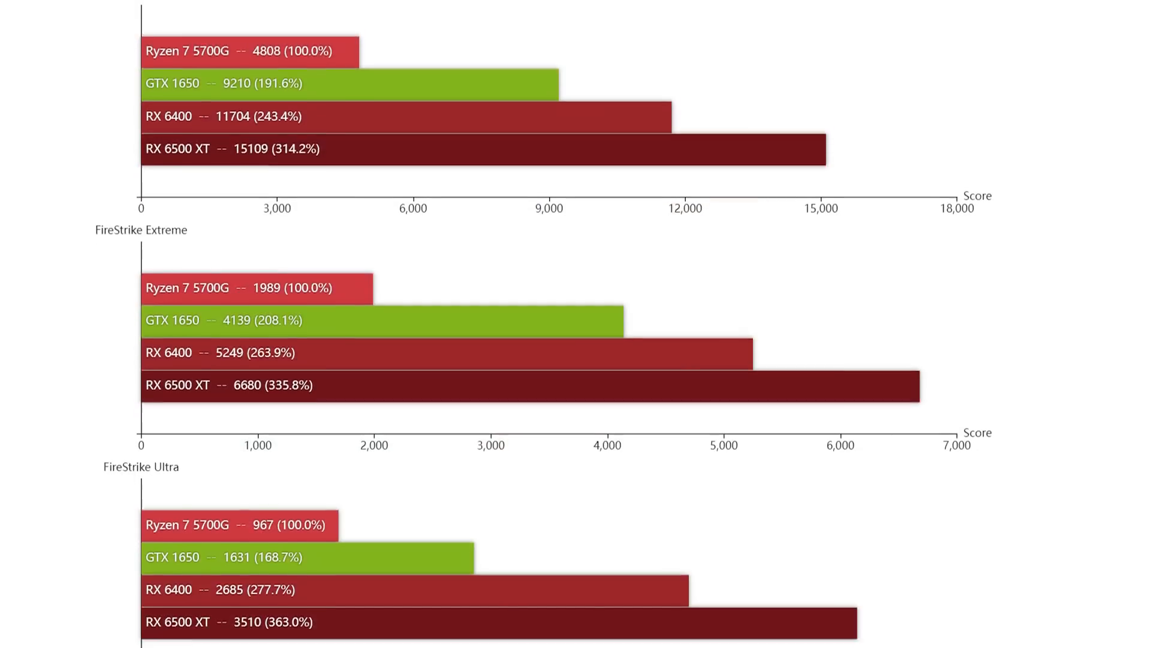
{"action": "scroll", "scroll_direction": "down", "scroll_amount": 3}
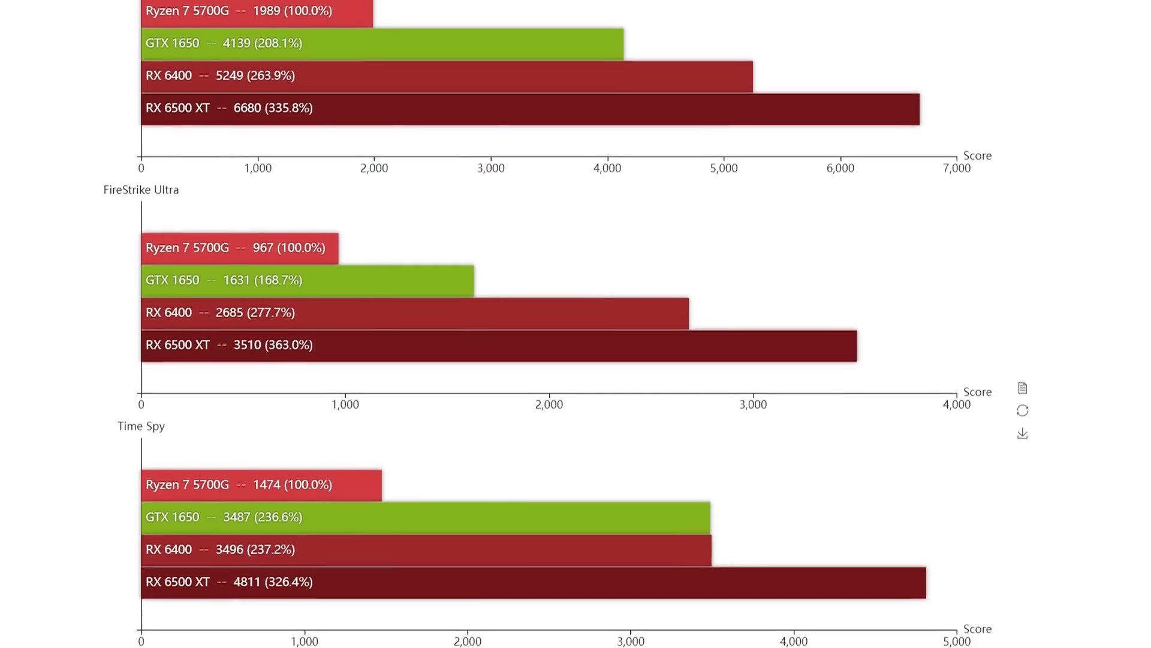
{"action": "scroll", "scroll_direction": "down", "scroll_amount": 3}
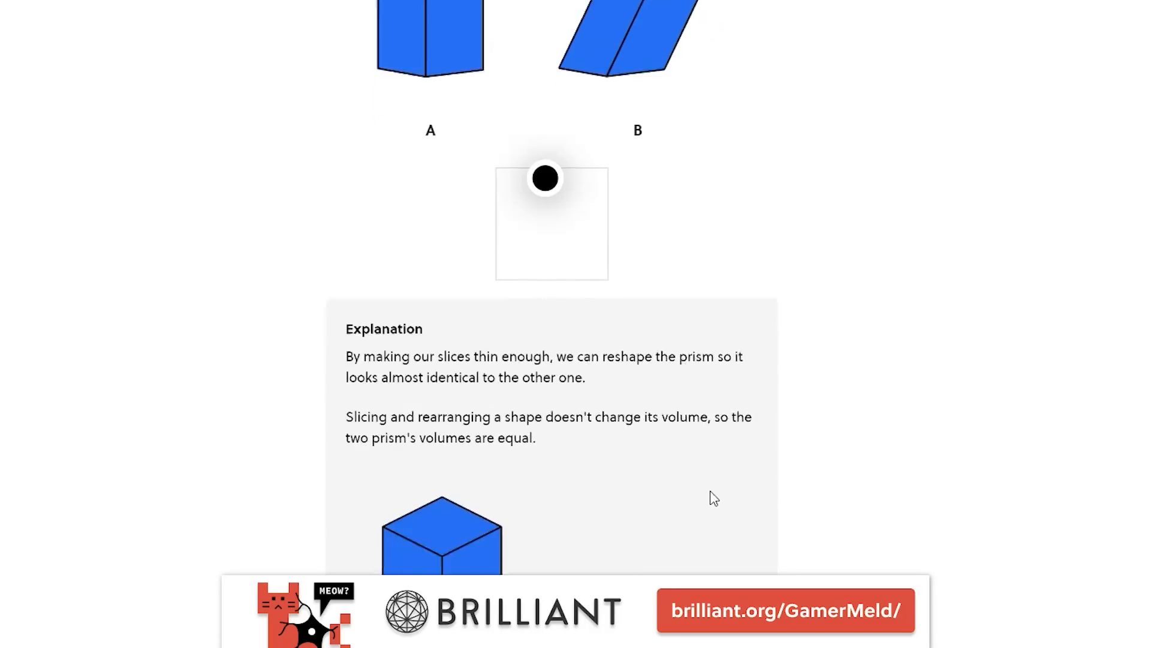
Scroll the Brilliant lesson explanation and choose the Foundational Math category on the courses page
{"action": "scroll", "scroll_direction": "down", "scroll_amount": 3}
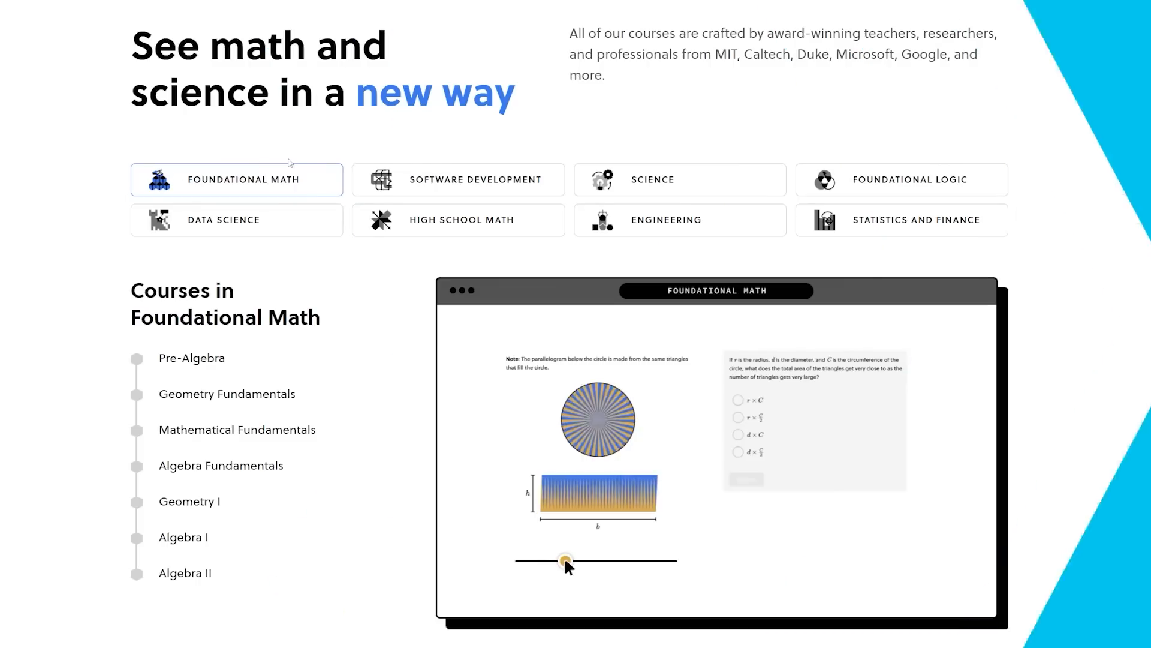
{"action": "left_click", "coordinate": [456, 179]}
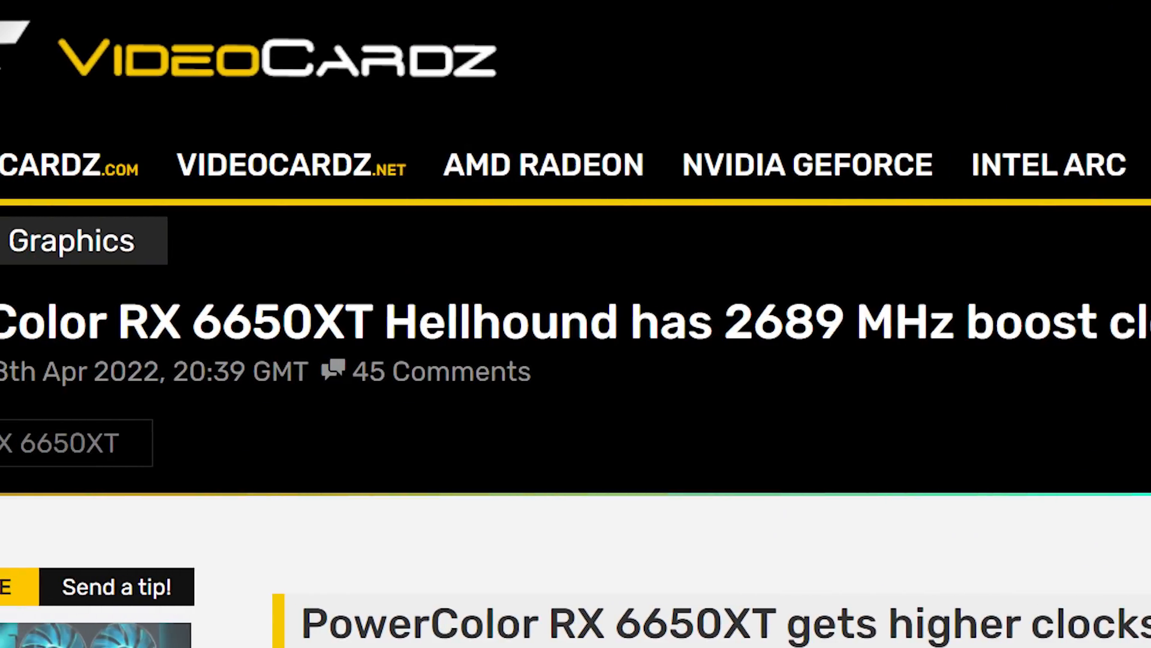
Scroll the RX 6650XT Hellhound article, then pan the 3DCenter RX 6000 / RTX 30 price trend chart
{"action": "scroll", "scroll_direction": "down", "scroll_amount": 3}
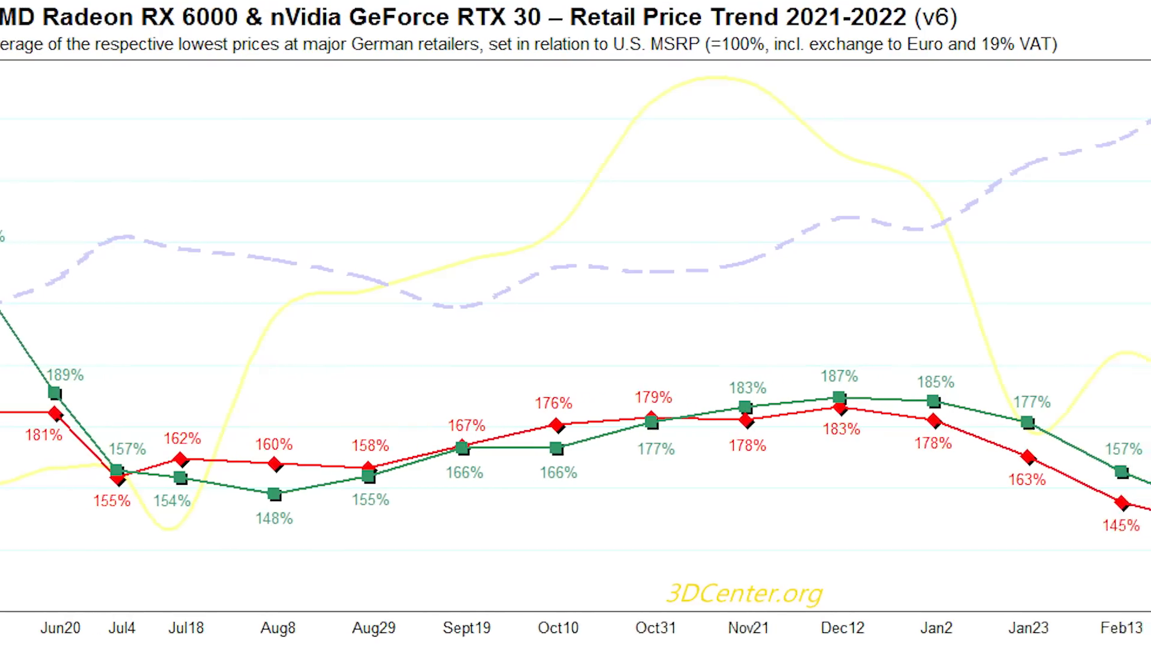
{"action": "scroll", "scroll_direction": "right", "scroll_amount": 3}
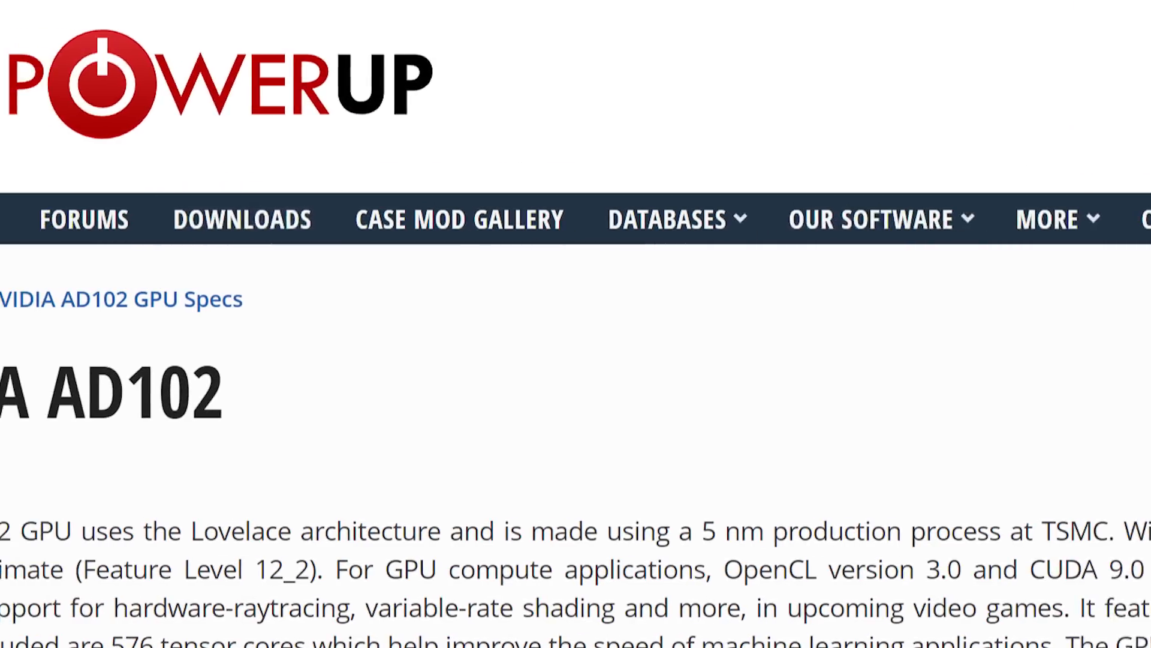
Scroll through the AD102 specs and the PC Gamer GDDR6X article to Micron's 'unprecedented headroom' quote
{"action": "scroll", "scroll_direction": "down", "scroll_amount": 3}
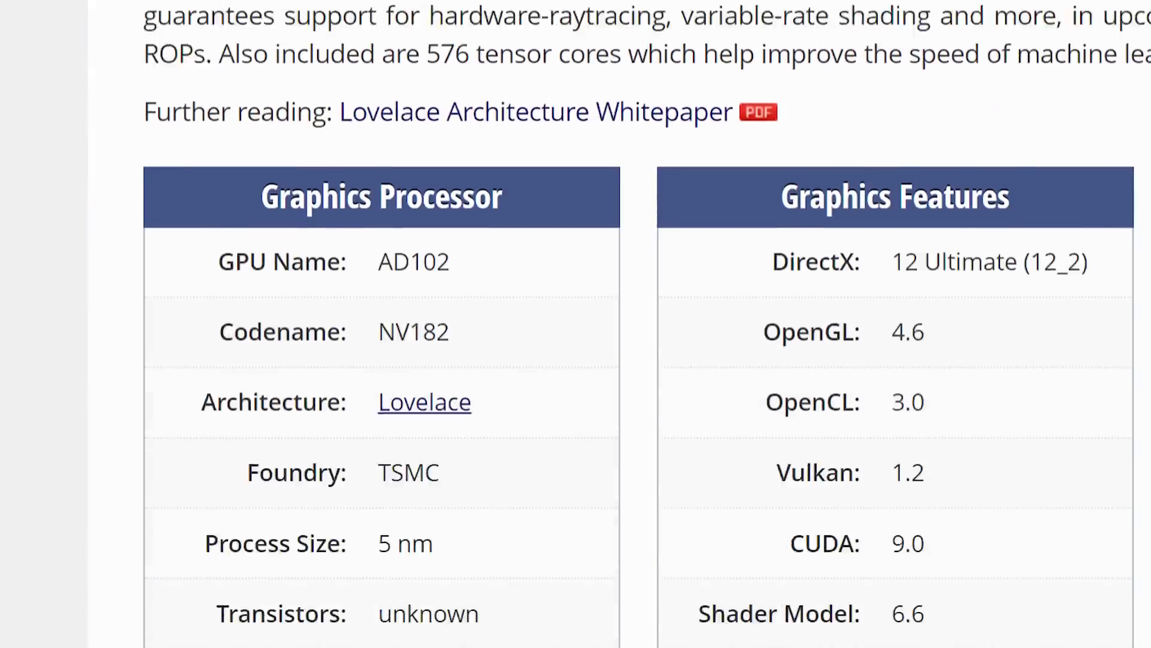
{"action": "scroll", "scroll_direction": "down", "scroll_amount": 3}
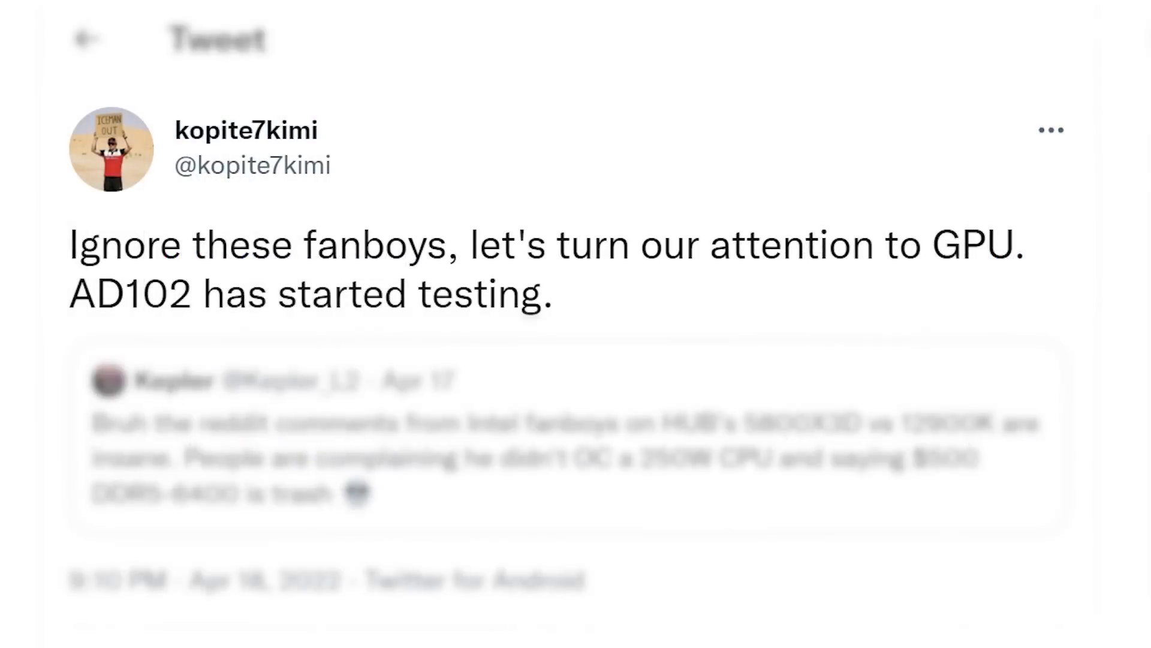
{"action": "scroll", "scroll_direction": "down", "scroll_amount": 3}
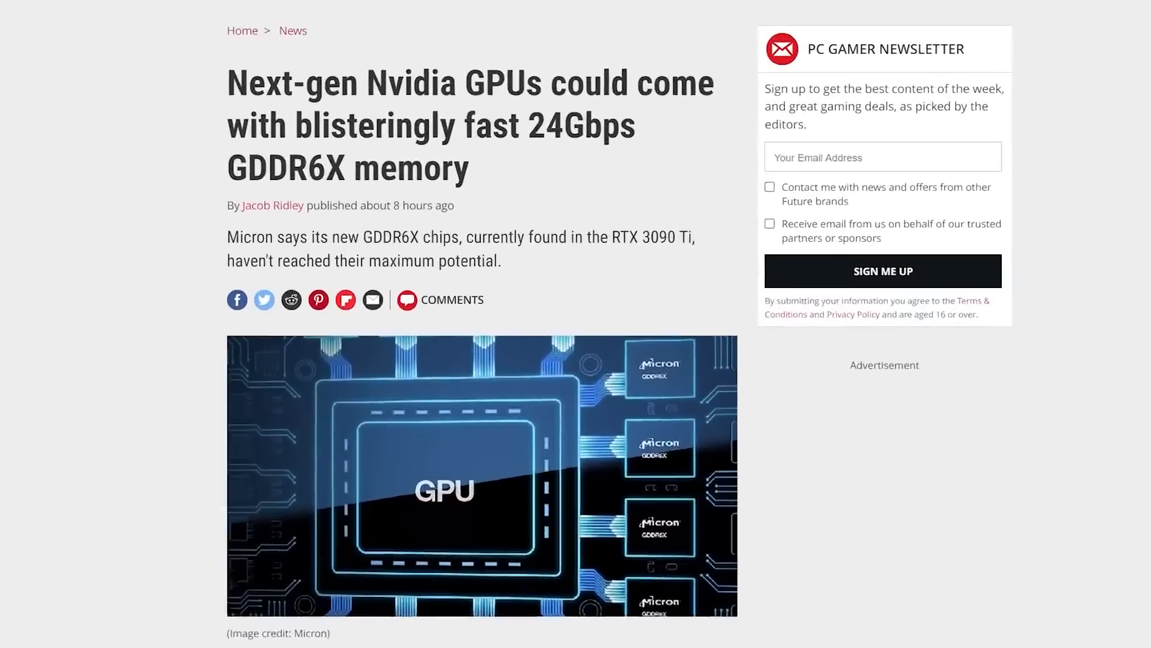
{"action": "scroll", "scroll_direction": "down", "scroll_amount": 3}
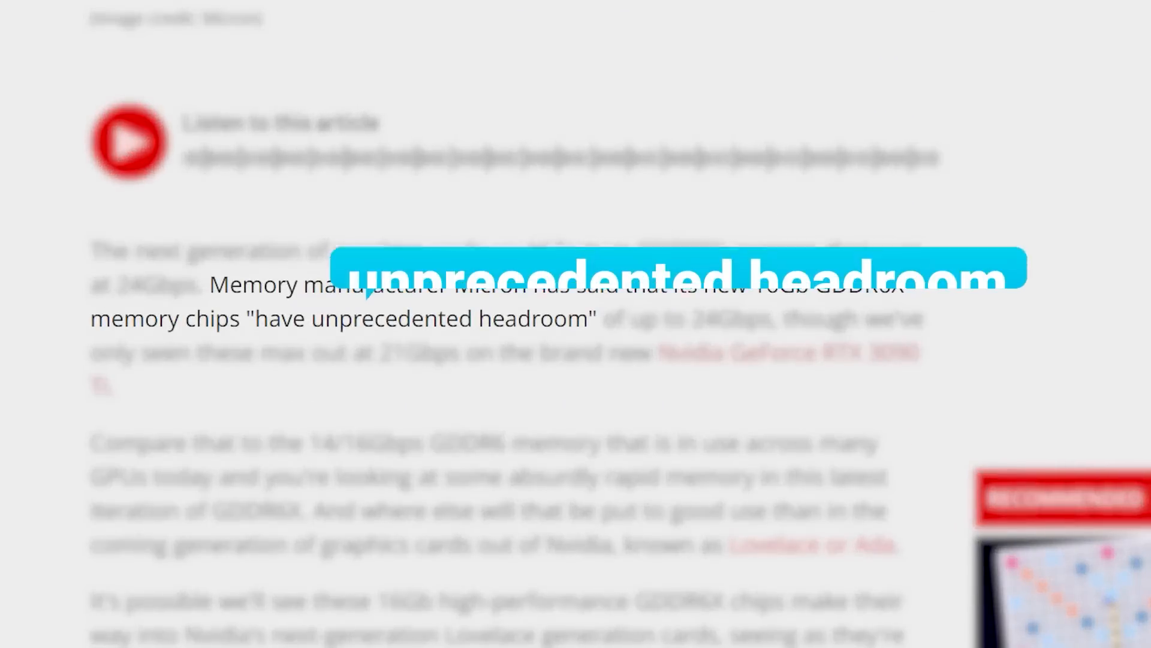
{"action": "scroll", "scroll_direction": "down", "scroll_amount": 3}
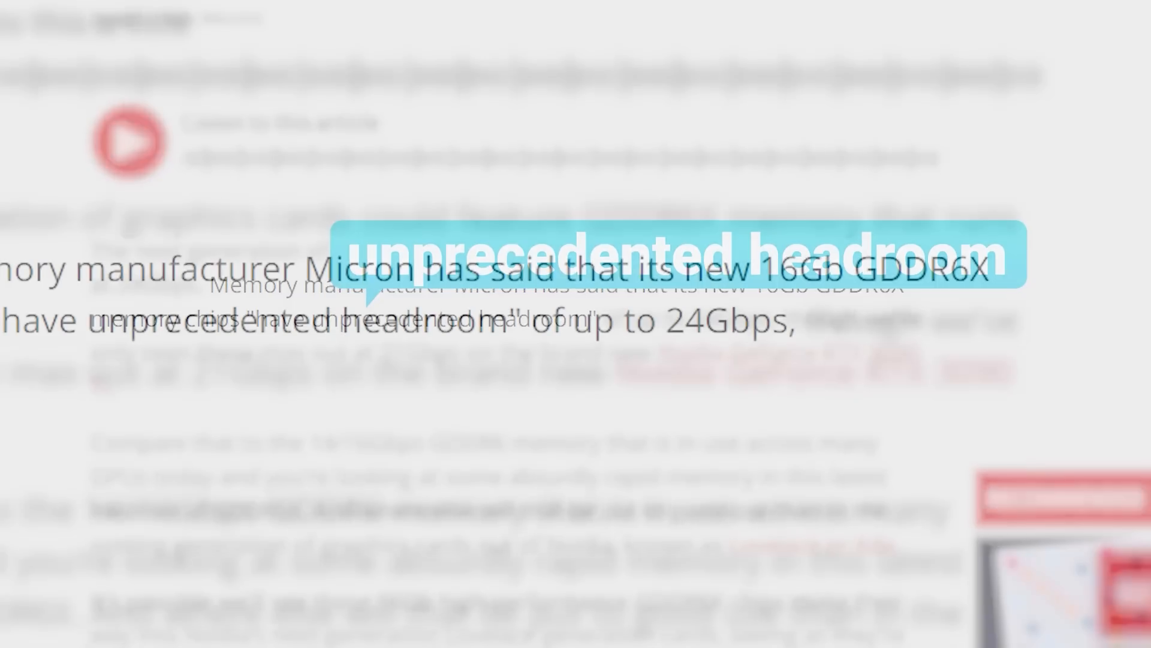